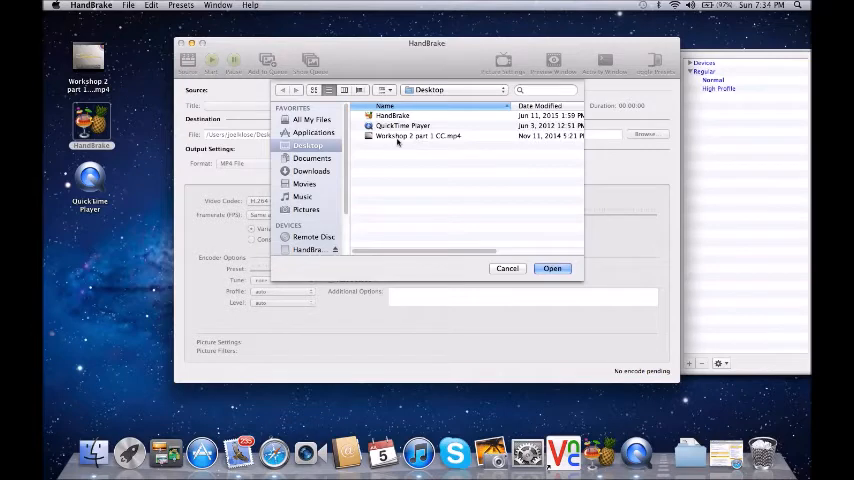
- Open 'Workshop 2 part 1 CC.mp4' from the Desktop as the source video
left_click(417, 135)
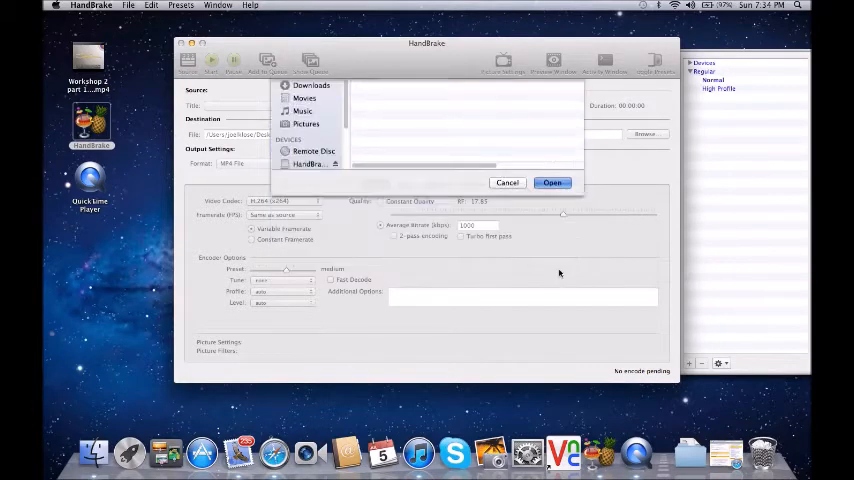
left_click(552, 182)
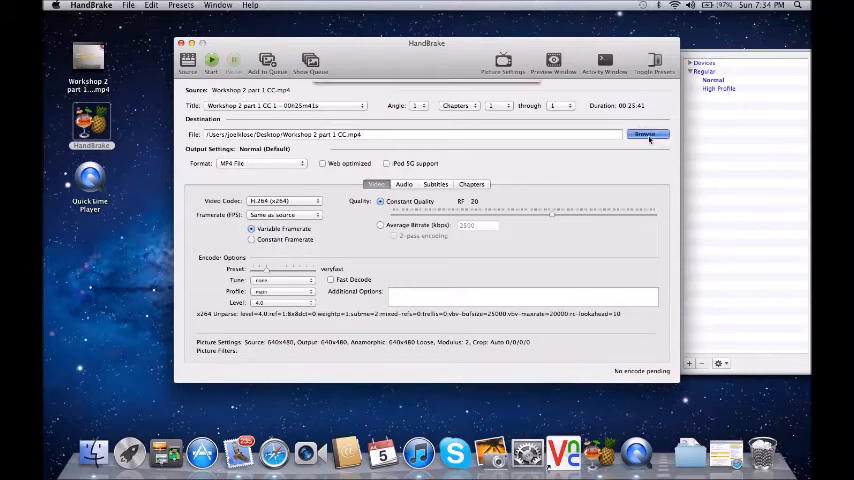
- Set the destination file name to 'Example' in the Desktop folder and save
left_click(646, 134)
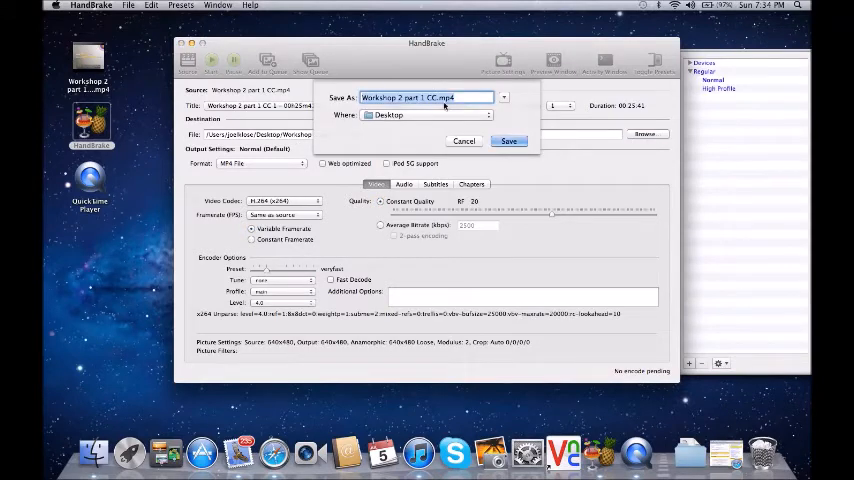
type("Example")
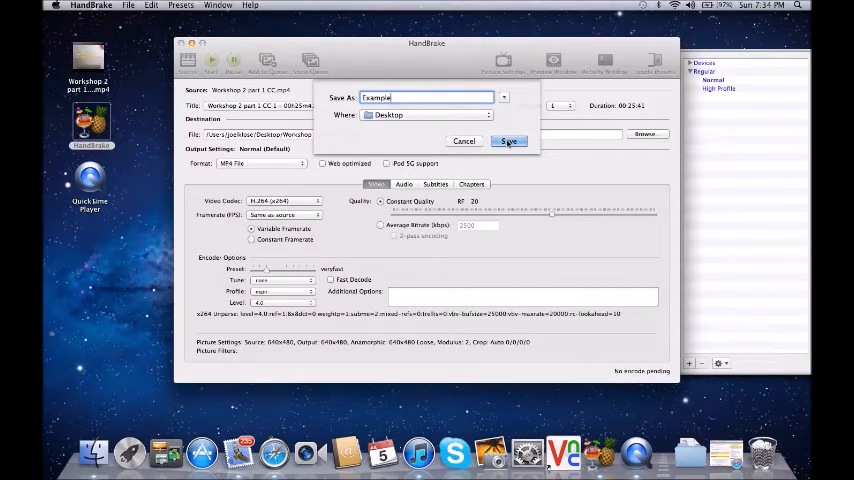
left_click(509, 141)
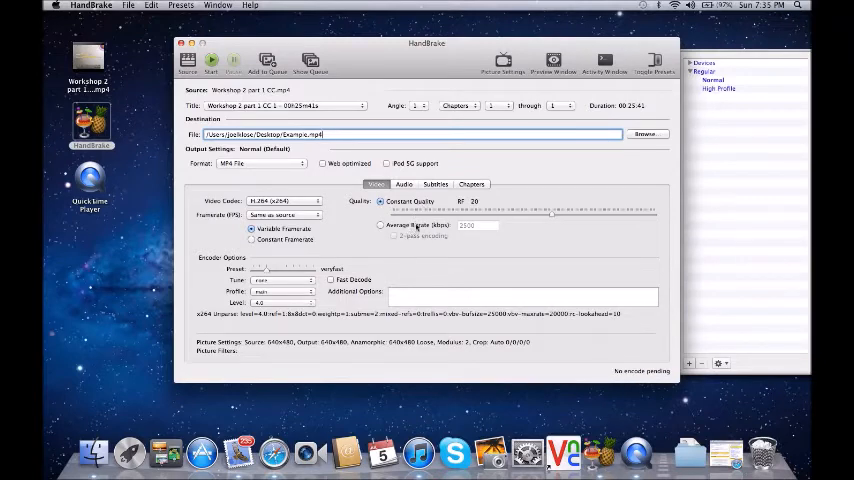
- Select Average Bitrate (kbps) for video quality, at 2000 kbps
left_click(380, 225)
type("2000")
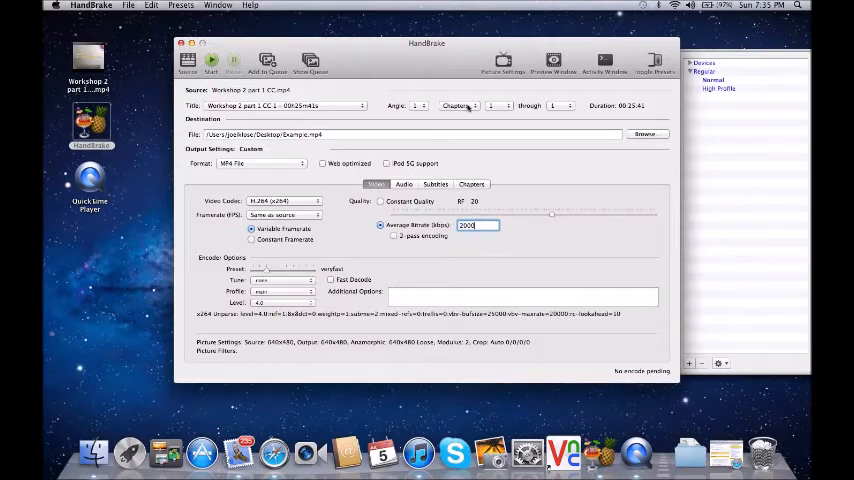
- Switch the range type from Chapters to Seconds, covering 720 to 1020
left_click(457, 105)
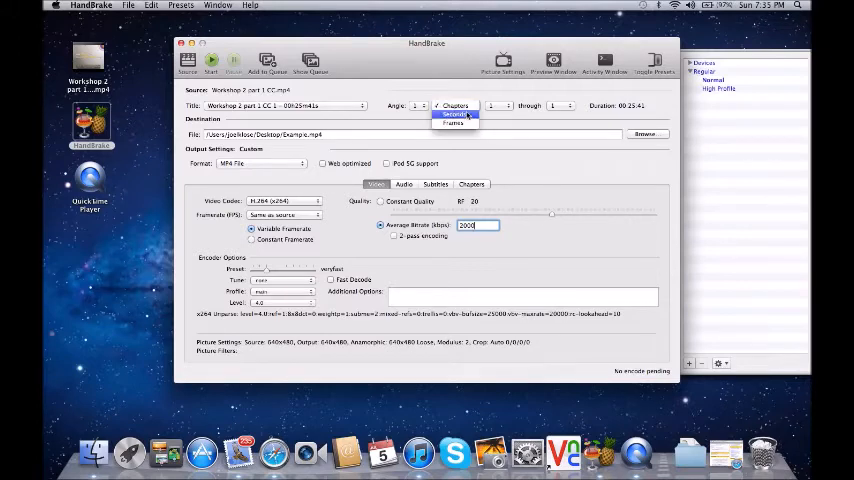
left_click(455, 114)
type("720")
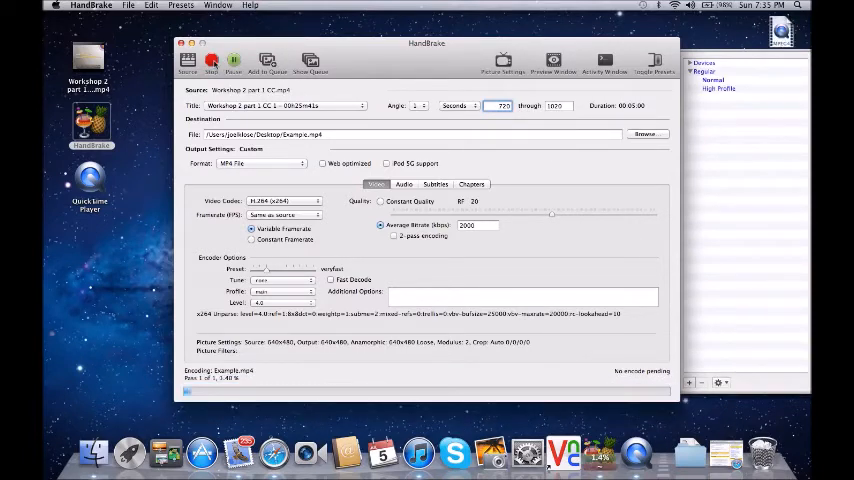
- Start encoding Example.mp4, dismiss the queue-finished alert, and close HandBrake
left_click(211, 62)
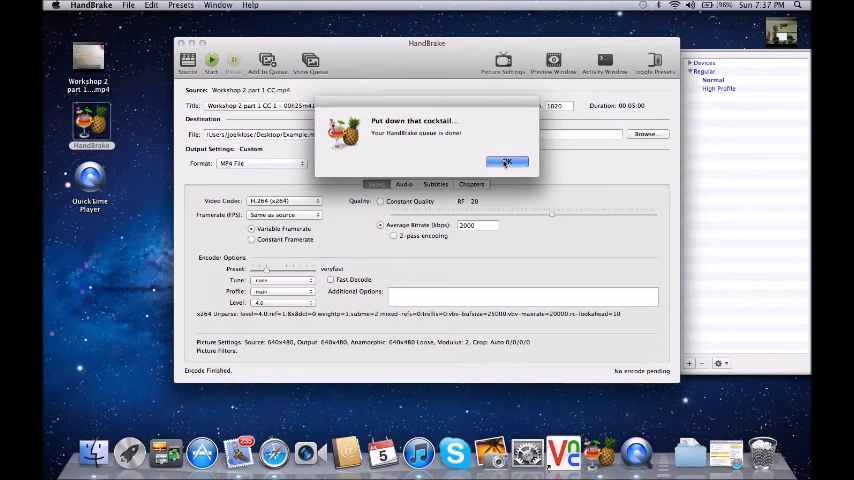
left_click(506, 162)
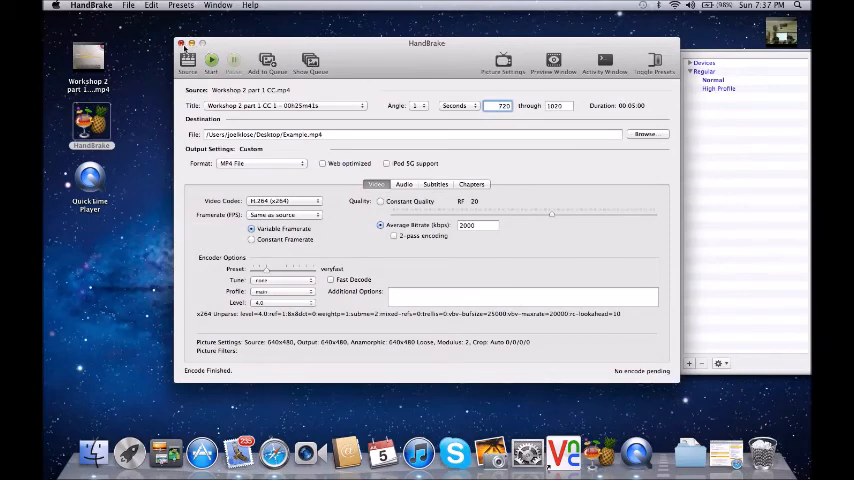
left_click(184, 48)
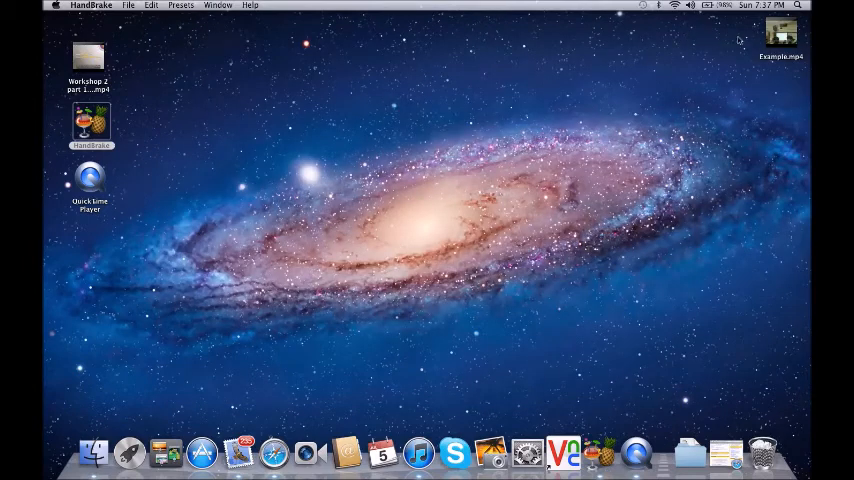
- Open Example.mp4 from the desktop in QuickTime Player and play it
left_click(781, 33)
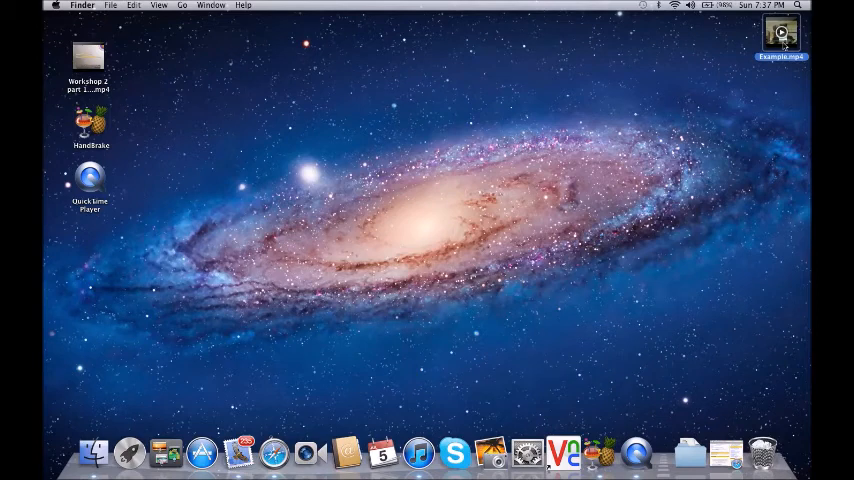
double_click(88, 60)
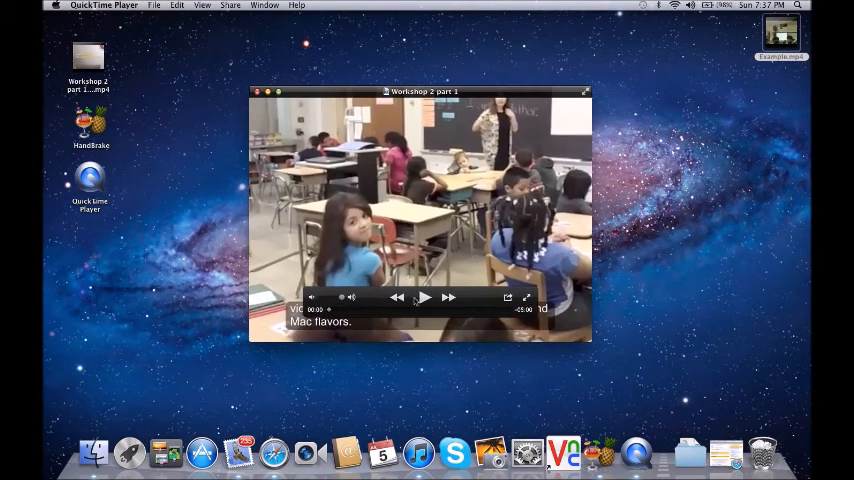
left_click(424, 297)
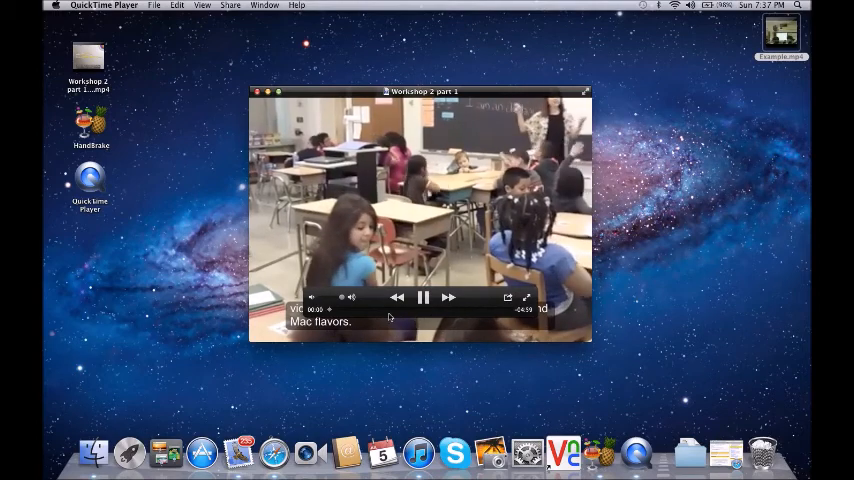